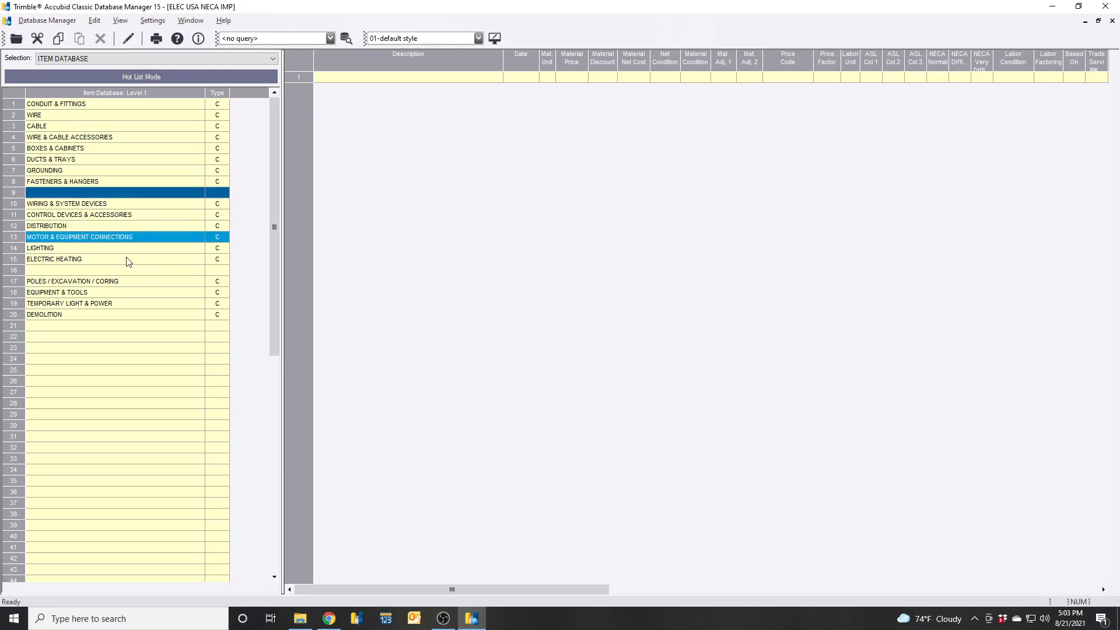
# Launch Accubid Database Manager 15 and display the ELECTRIC HEATING items from the item database.
pyautogui.click(128, 261)
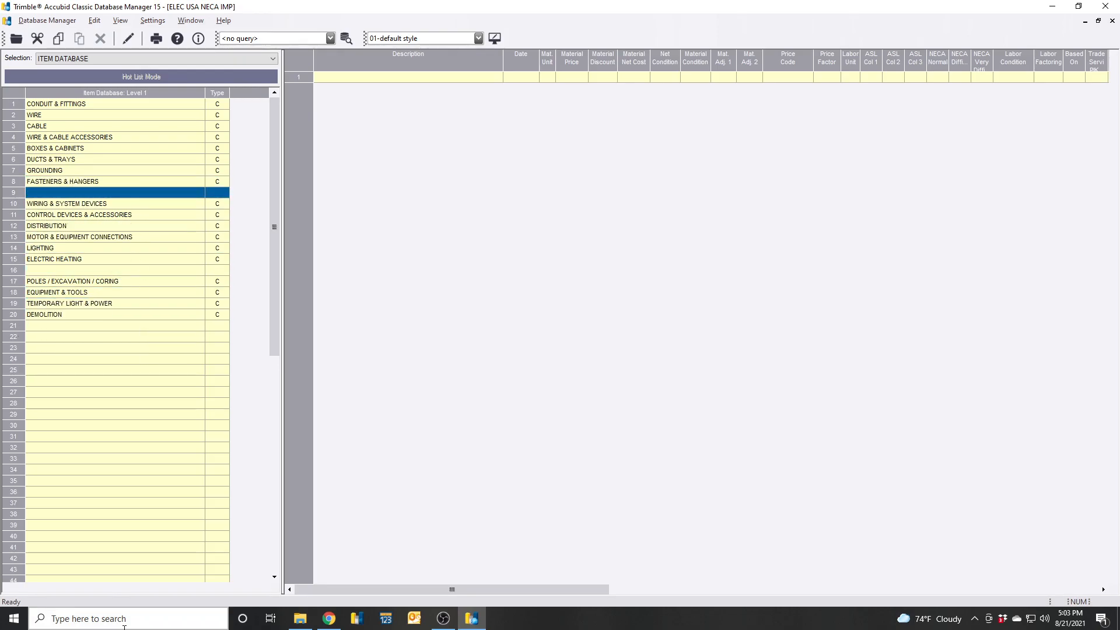
pyautogui.click(128, 618)
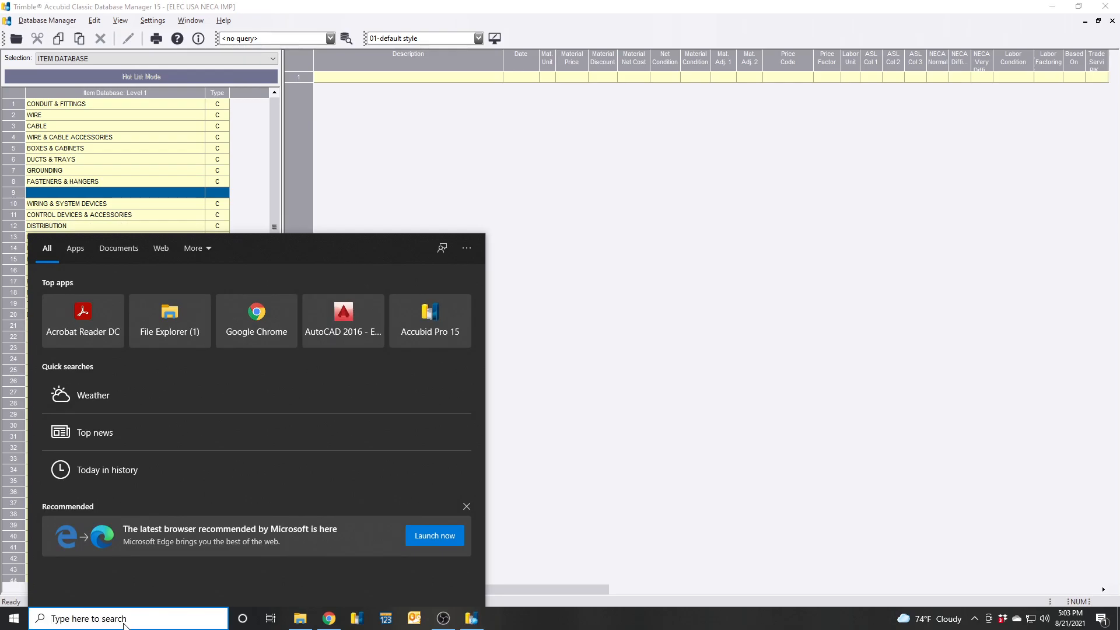
pyautogui.write('da')
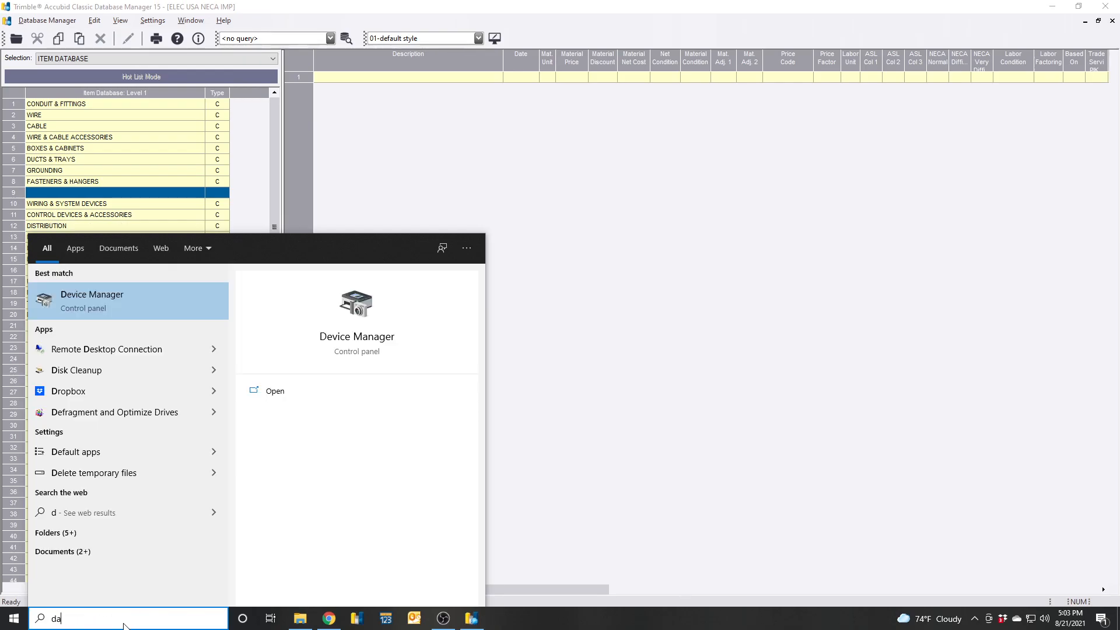
pyautogui.write('tabase Manager 15')
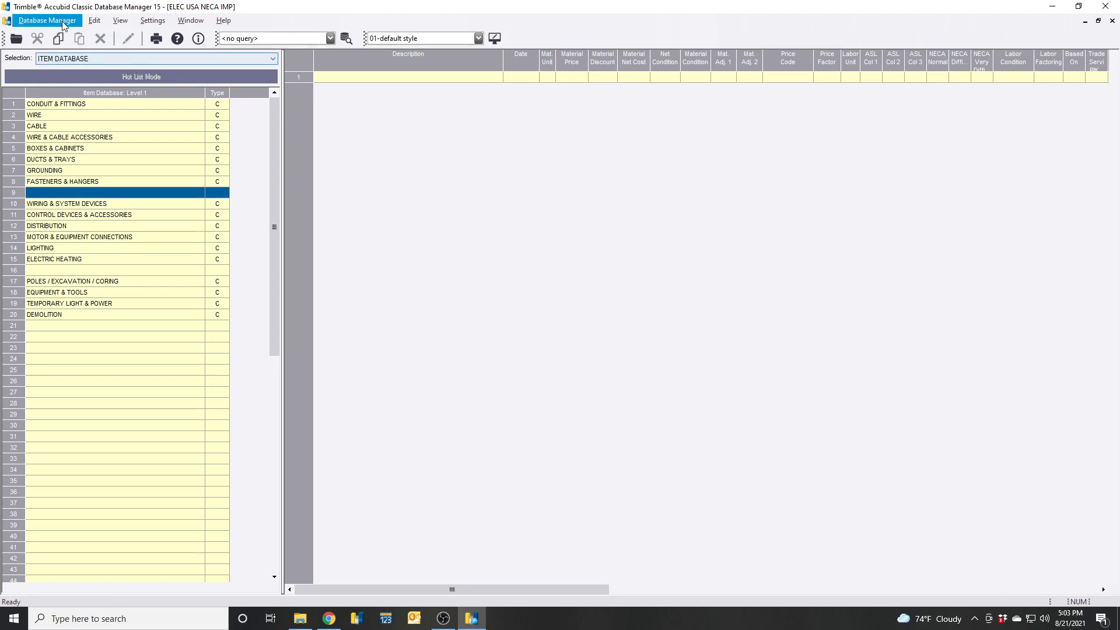
pyautogui.click(47, 20)
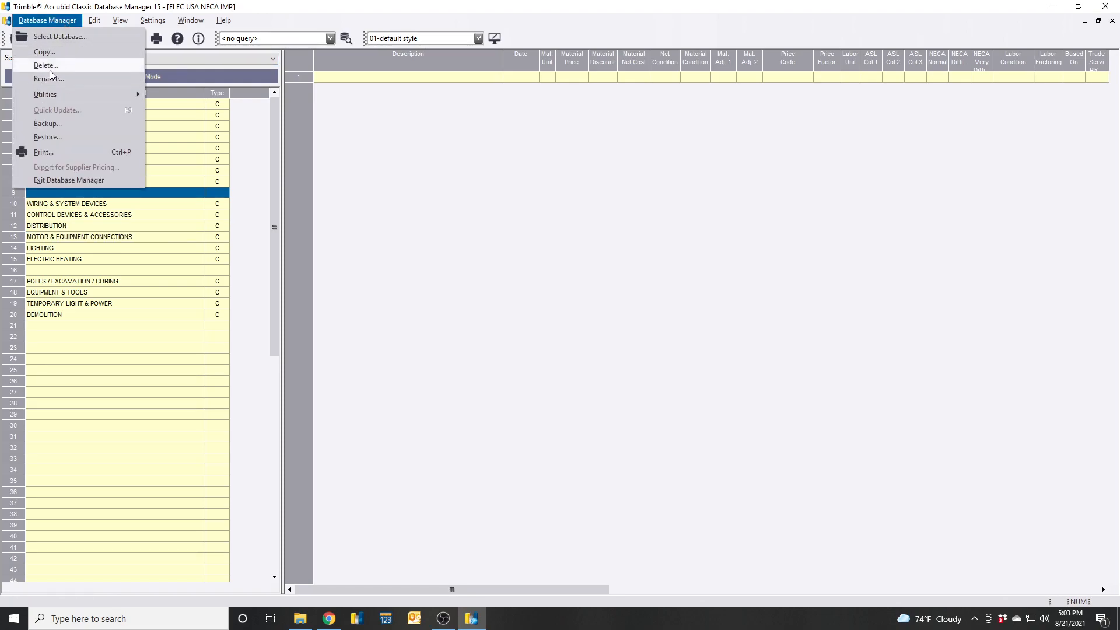
pyautogui.moveTo(47, 136)
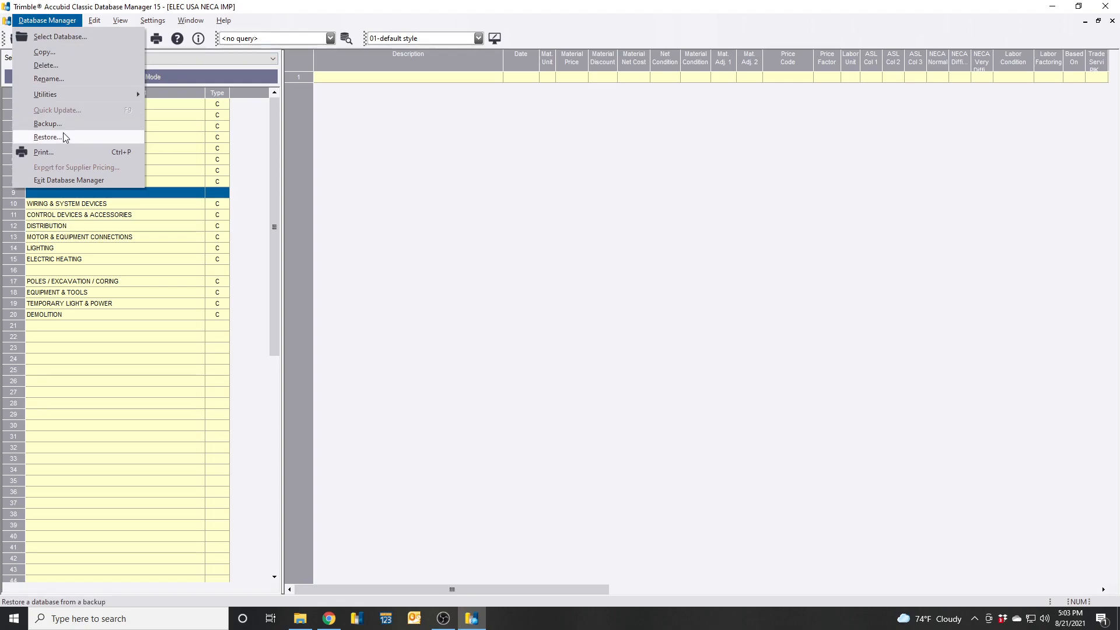
pyautogui.moveTo(47, 123)
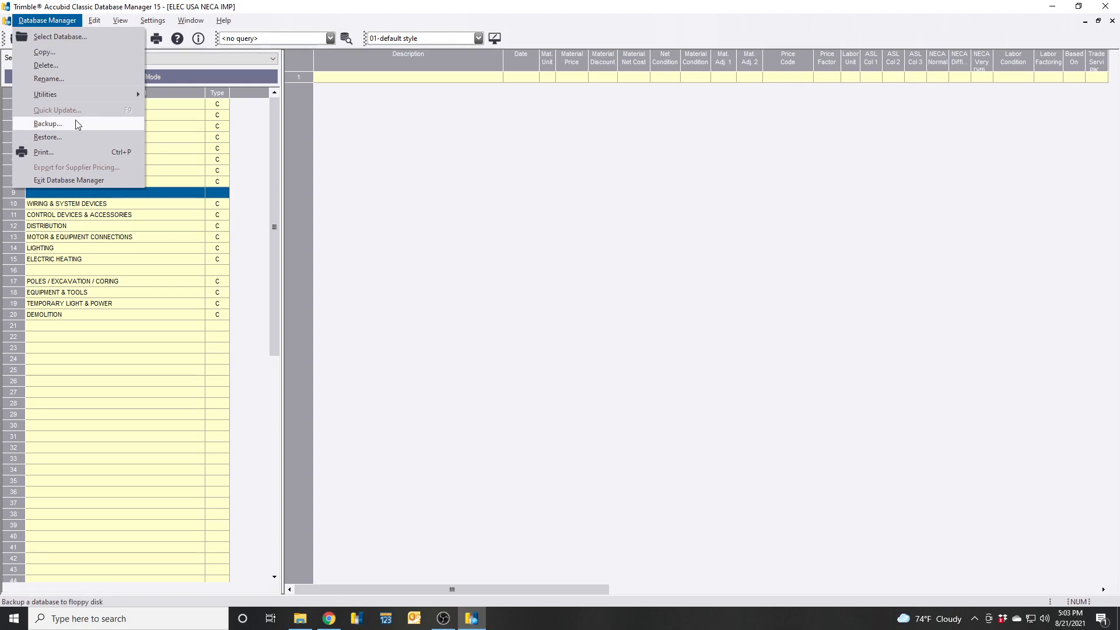
pyautogui.click(53, 258)
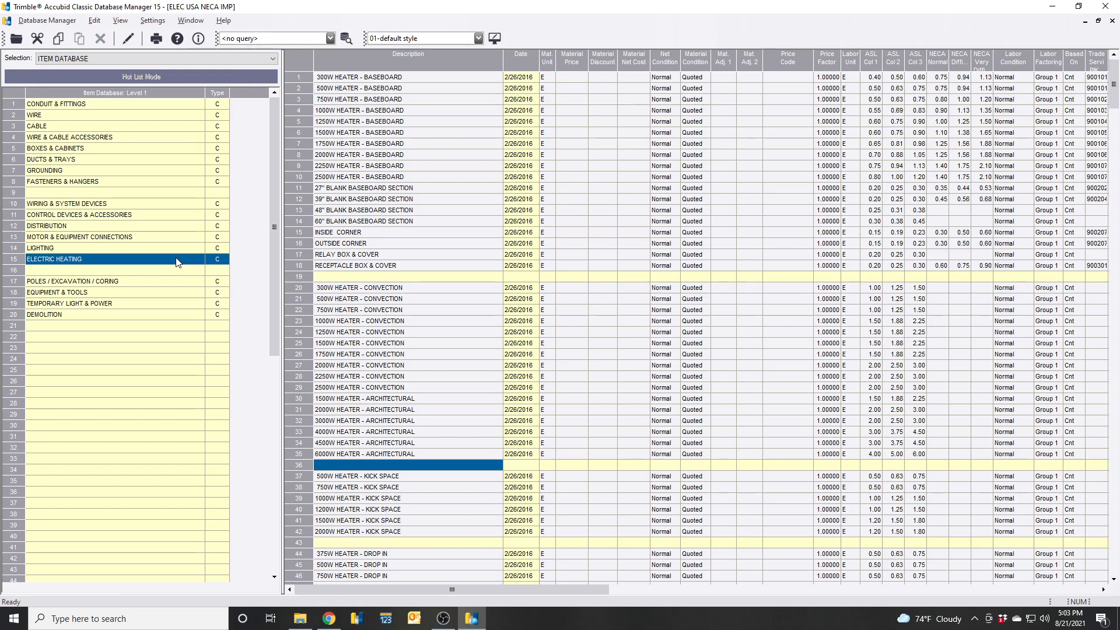
# Drill through Wiring & System Devices and Straight Blade Receptacles to RECEPTACLES - DUPLEX.
pyautogui.click(79, 170)
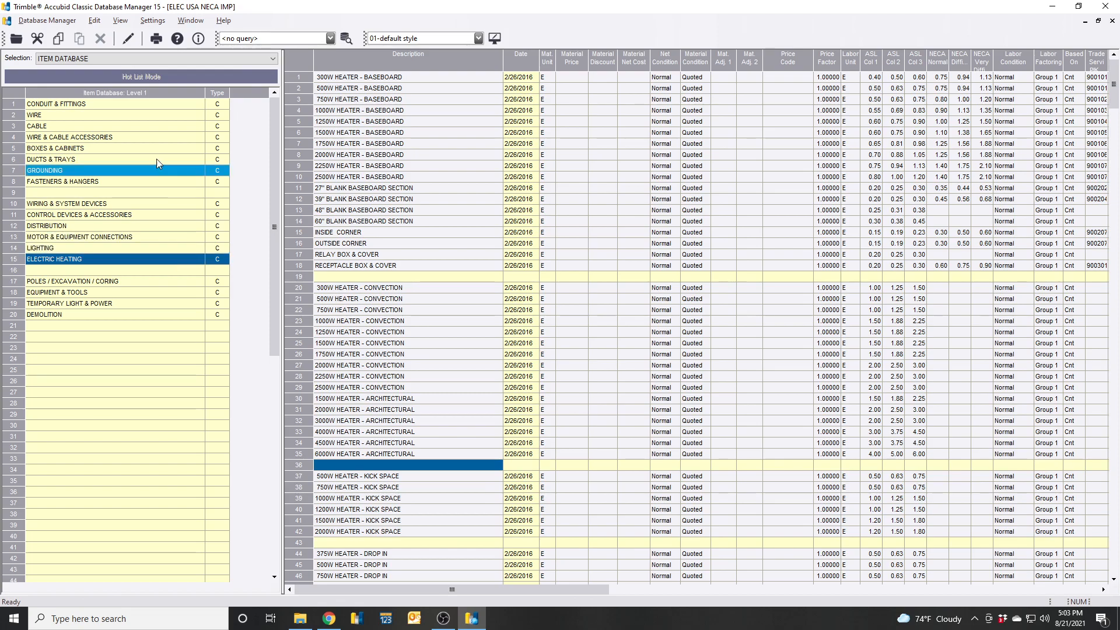
pyautogui.click(121, 204)
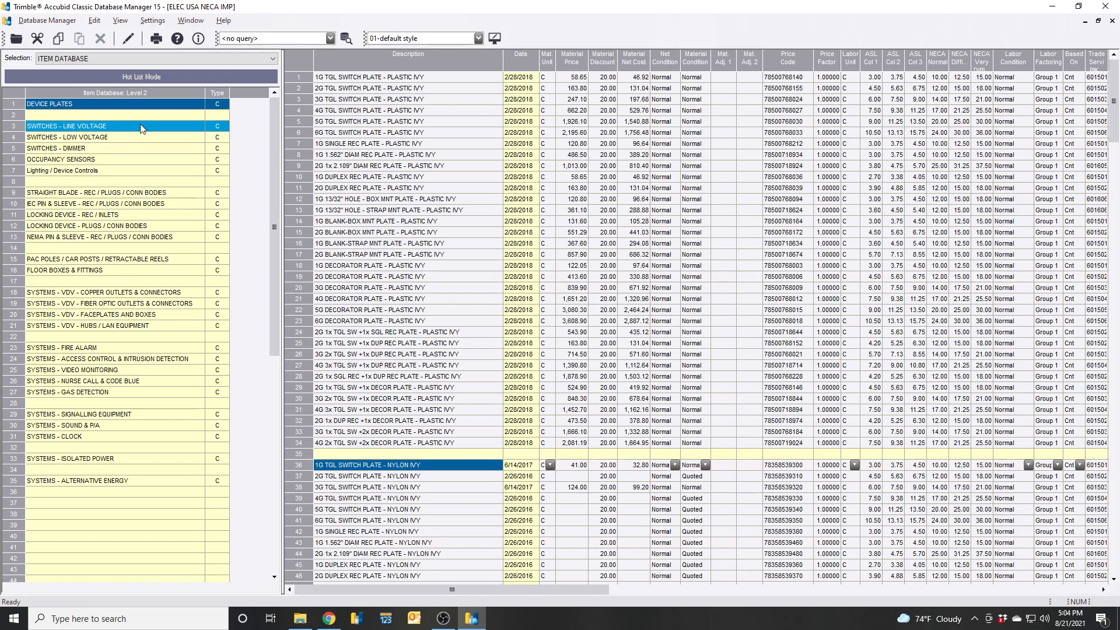
pyautogui.click(96, 192)
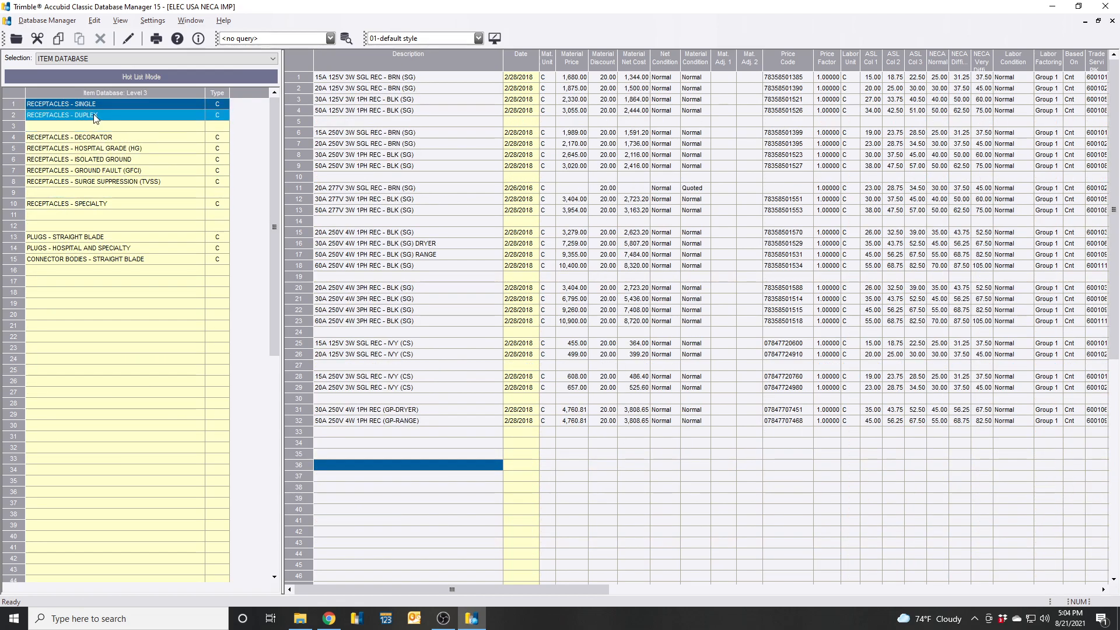
pyautogui.doubleClick(114, 115)
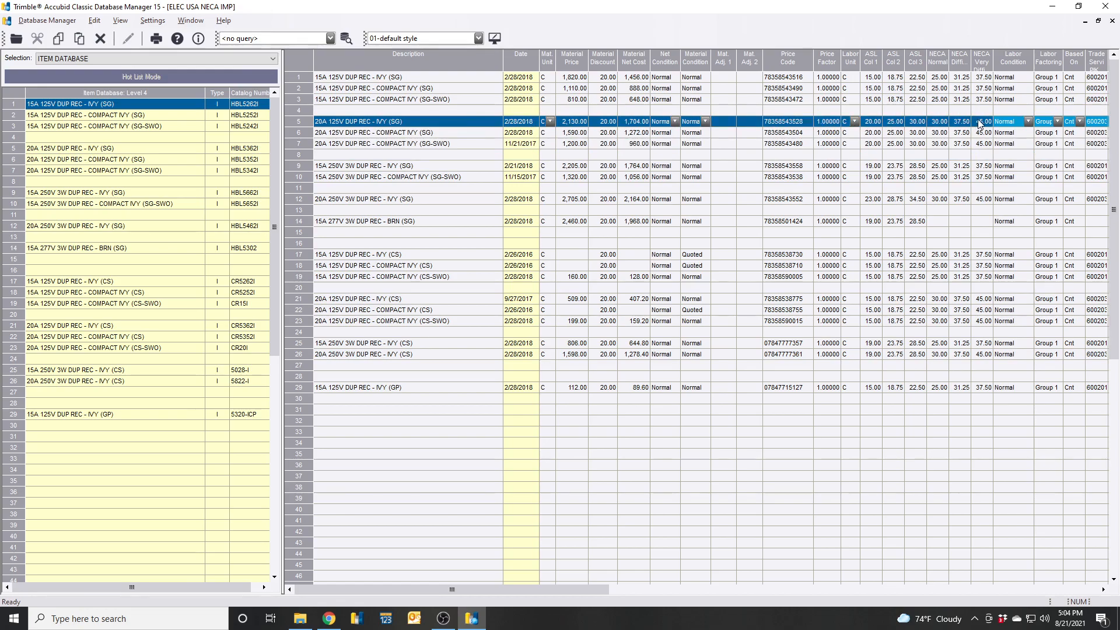
# Copy the 20A 125V IVY (SG) duplex into row 31, adding TVSS and pricing it 4,600.
pyautogui.click(410, 410)
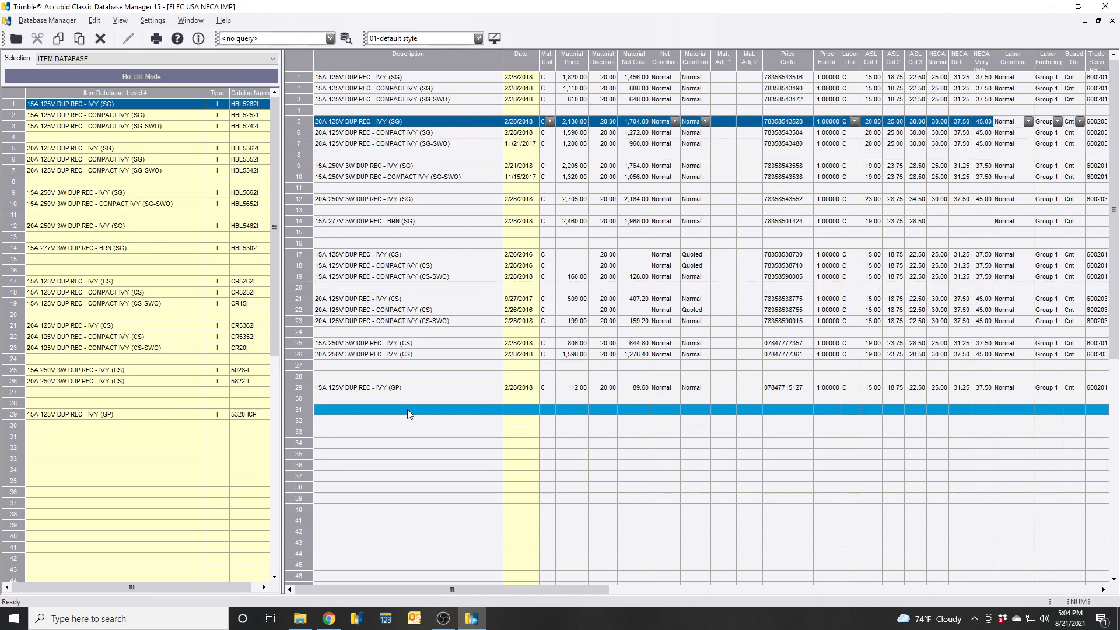
pyautogui.click(981, 413)
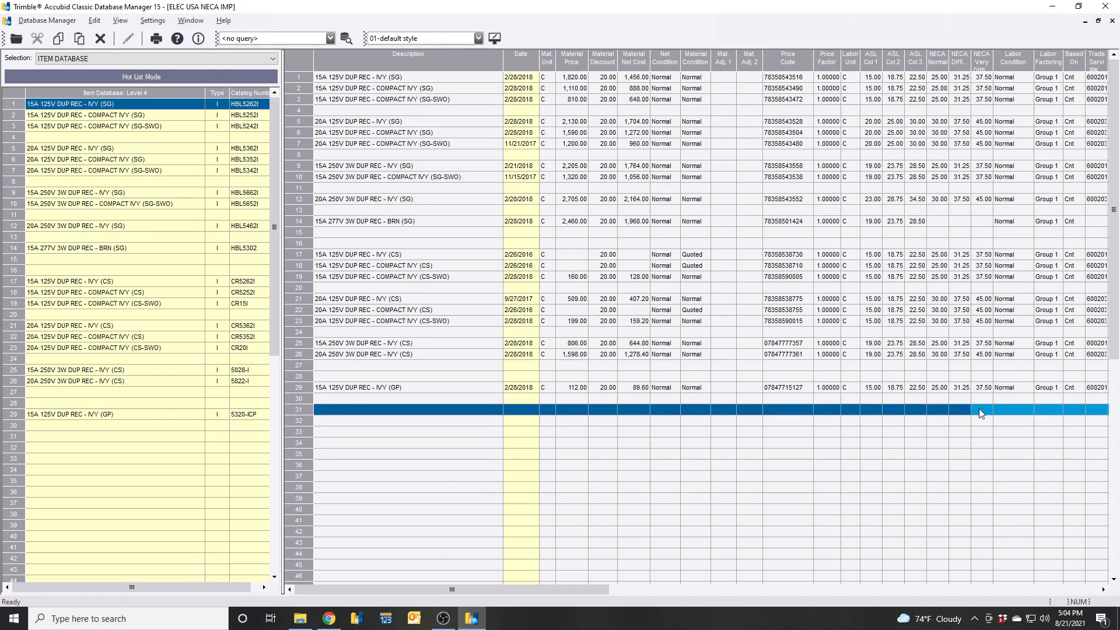
pyautogui.moveTo(366, 418)
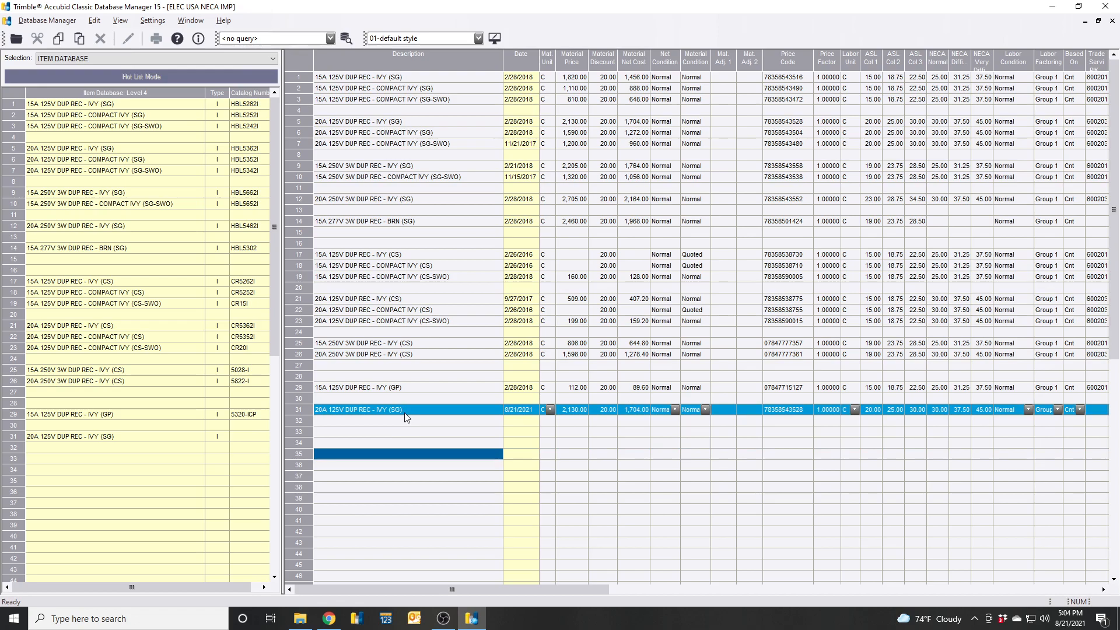
pyautogui.click(405, 409)
pyautogui.write('TV')
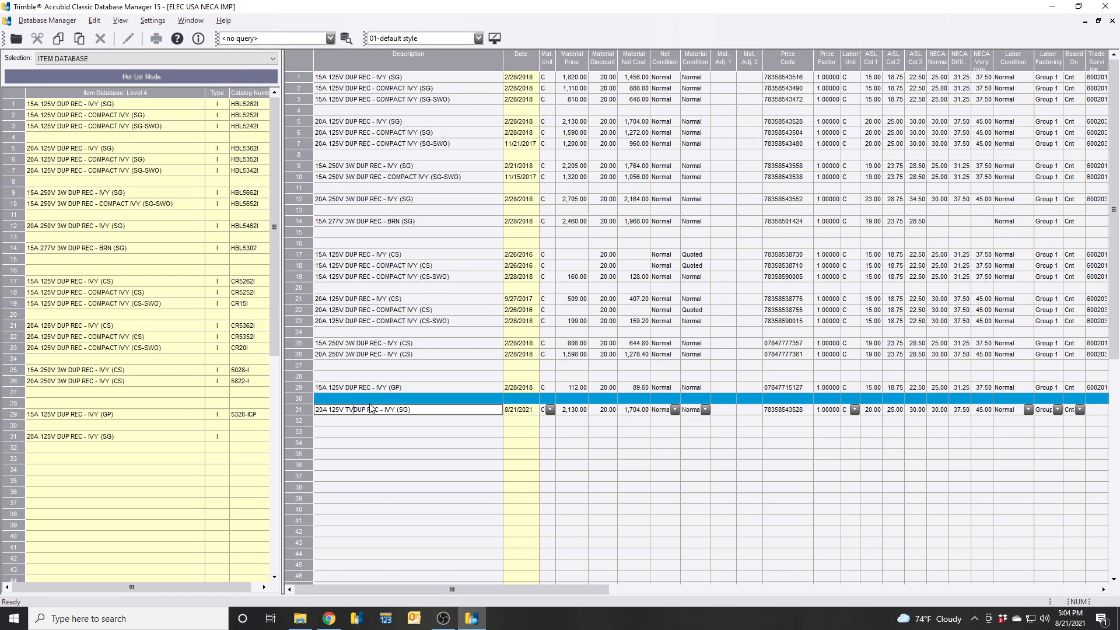
pyautogui.write('SS')
pyautogui.click(572, 410)
pyautogui.write('4,600')
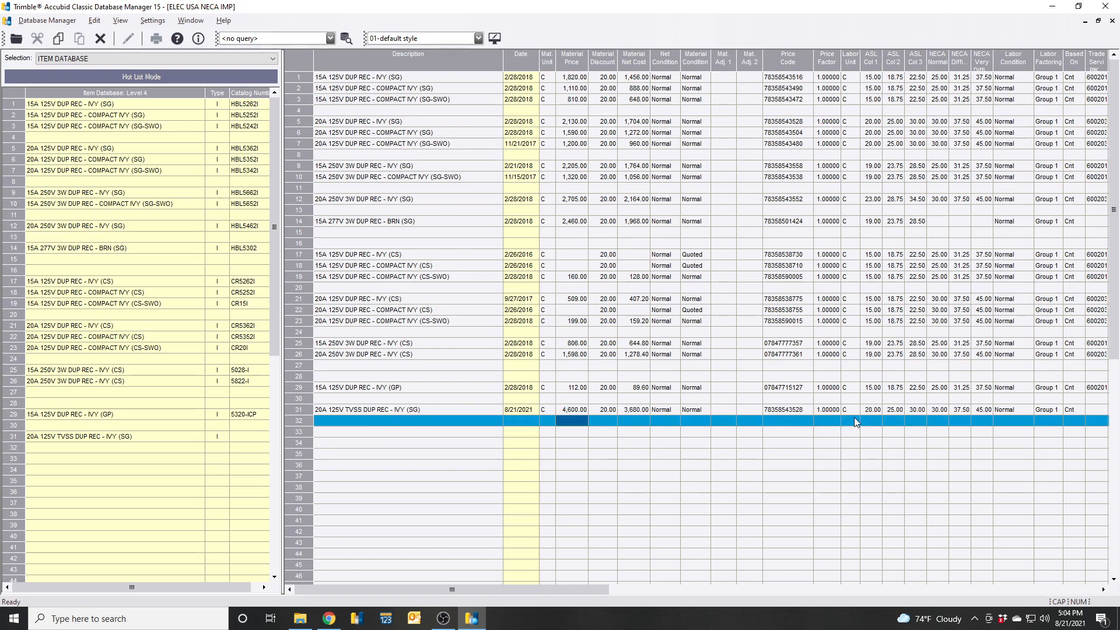
pyautogui.click(786, 409)
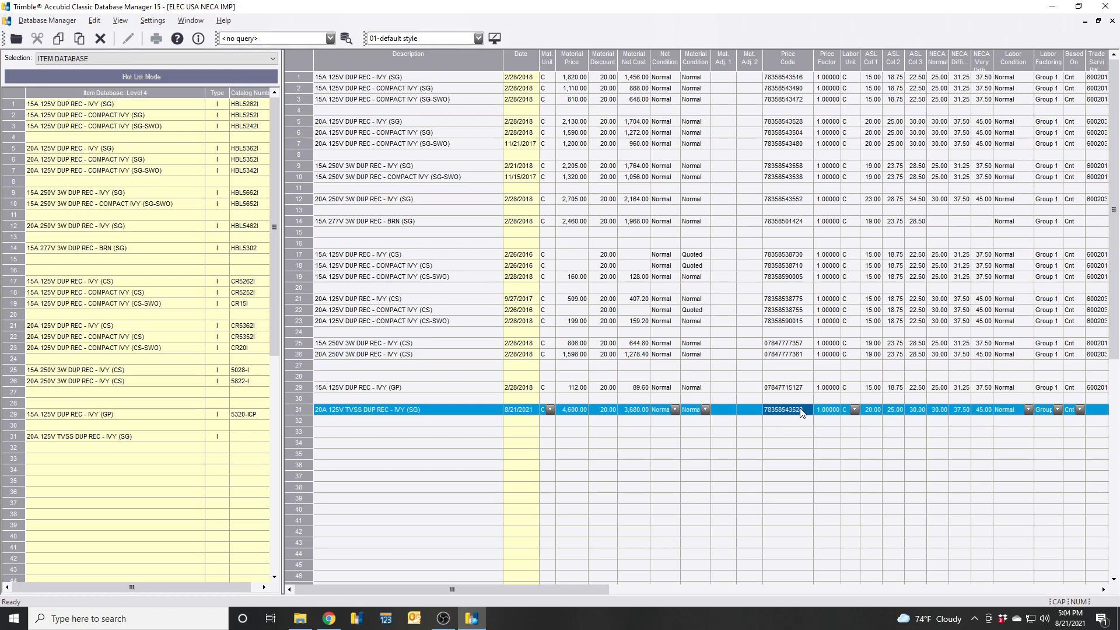
pyautogui.click(785, 410)
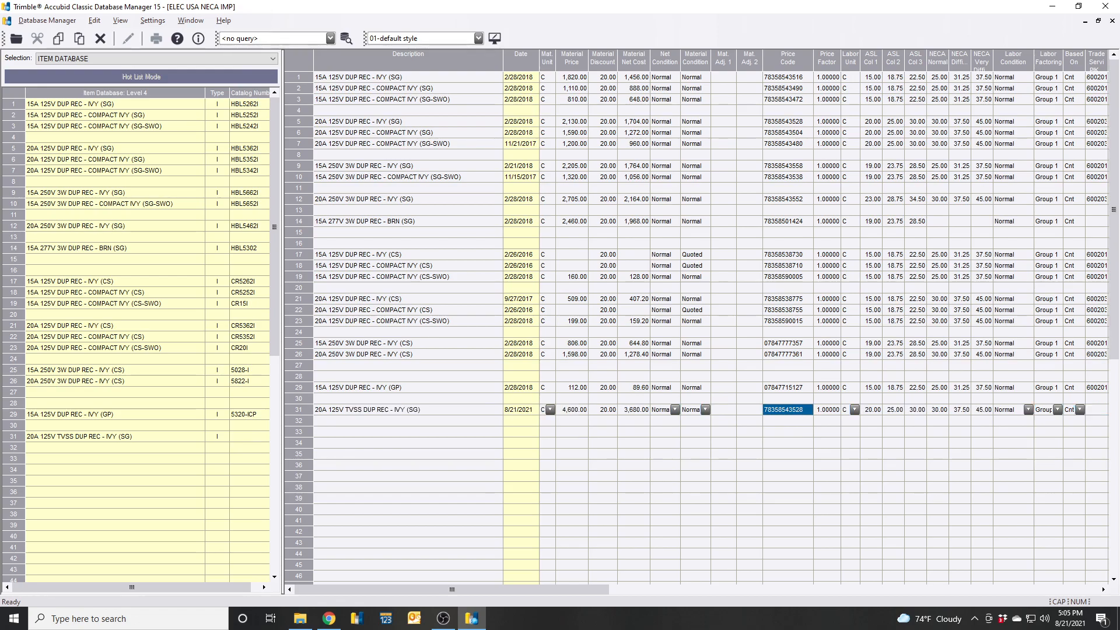
# View the Pass & Seymour 5362-WSP product page in Trade Service Live for its UPC.
pyautogui.click(327, 619)
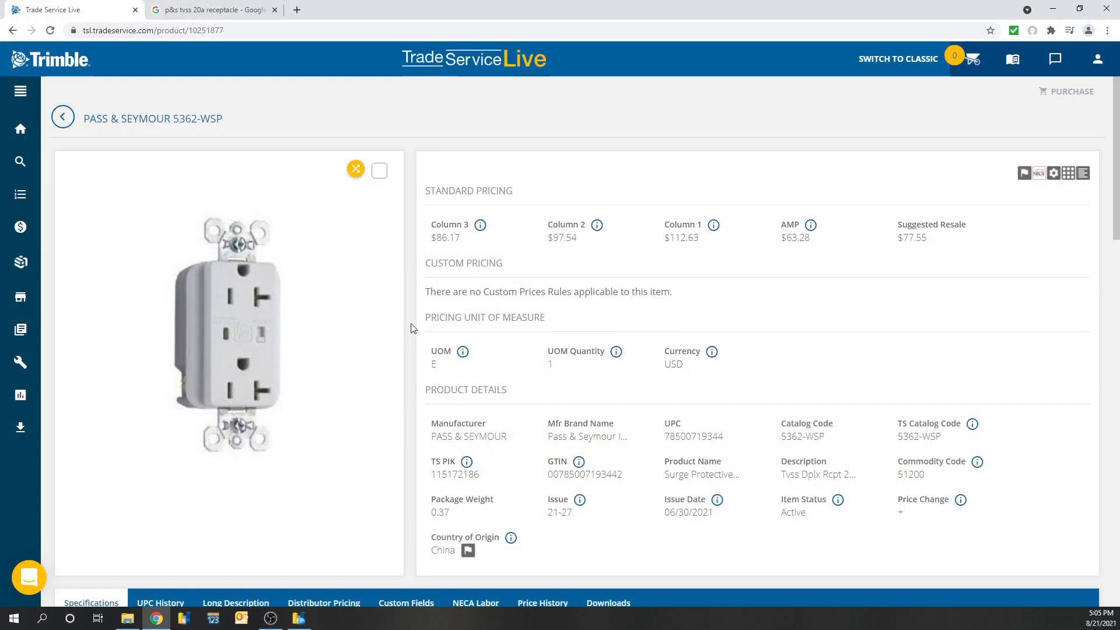
pyautogui.scroll(-3)
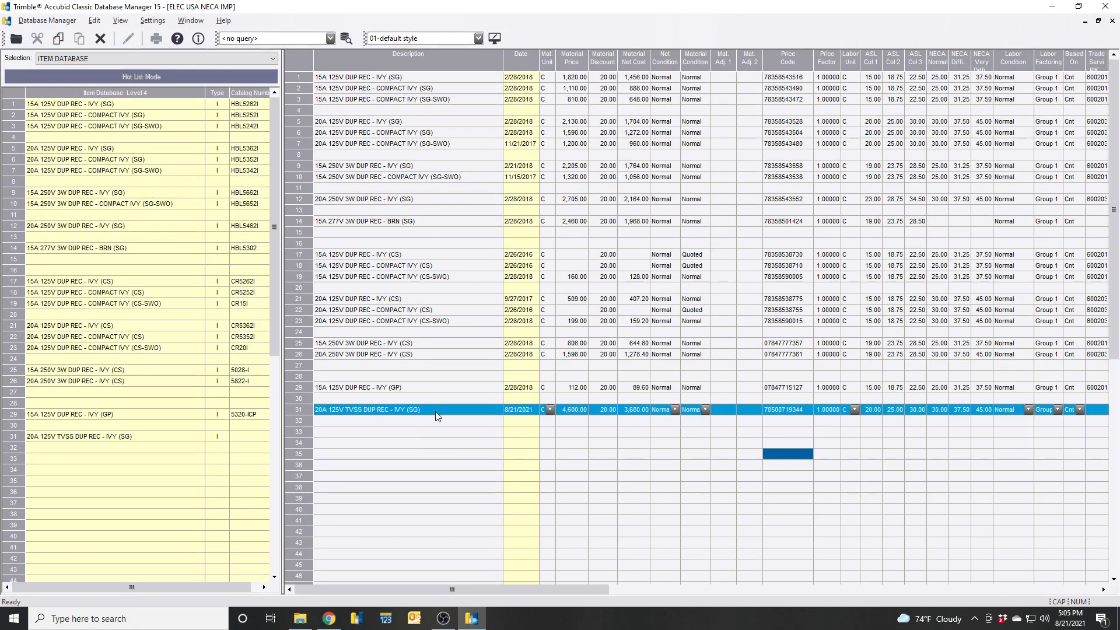
pyautogui.click(441, 432)
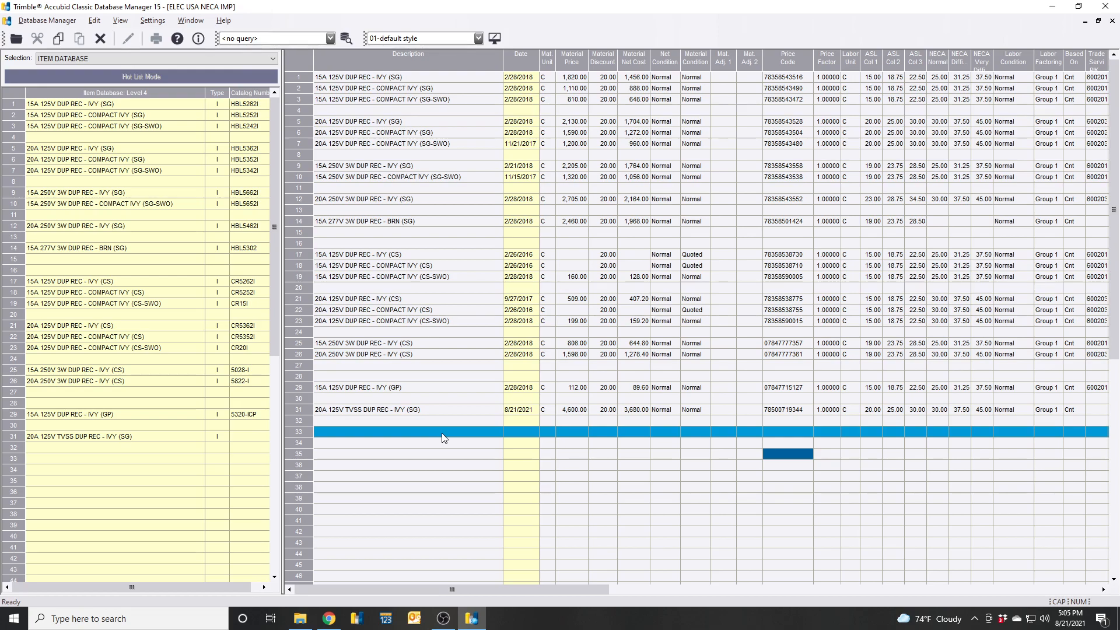
pyautogui.moveTo(400, 427)
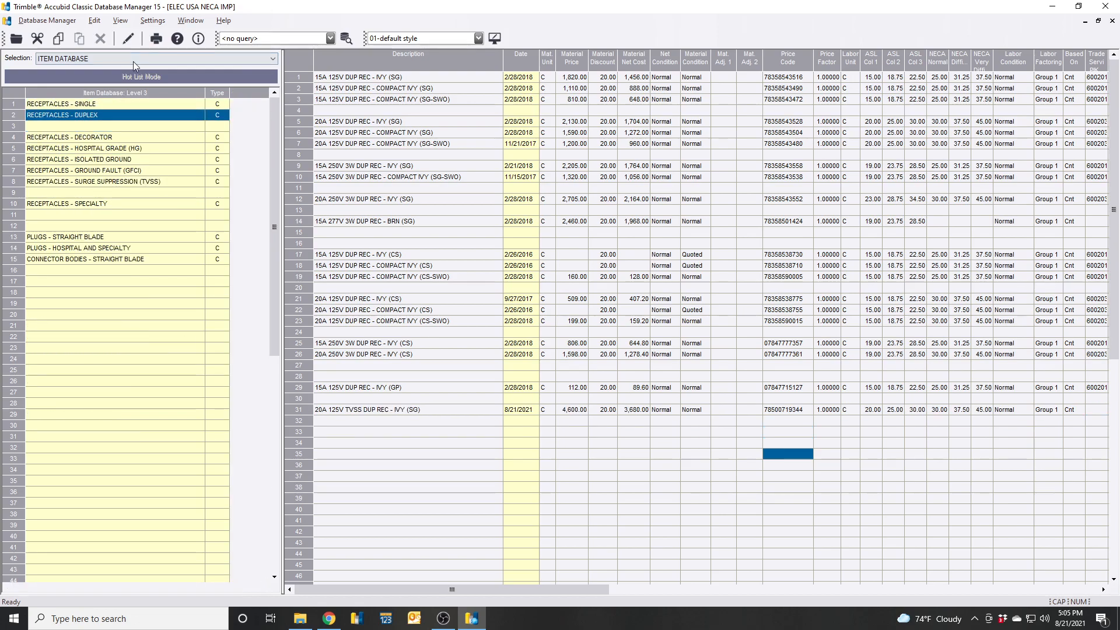
# Switch to Common Assemblies, open Receptacles, and select 1x 15A 125V GFI REC (1/2" EMT).
pyautogui.click(269, 58)
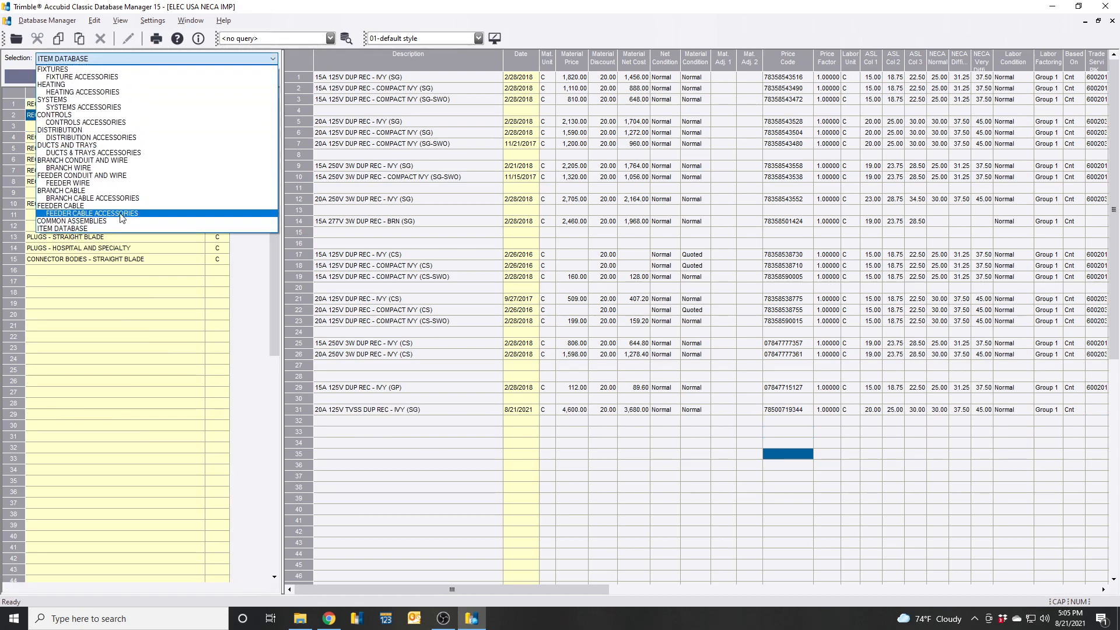
pyautogui.click(69, 220)
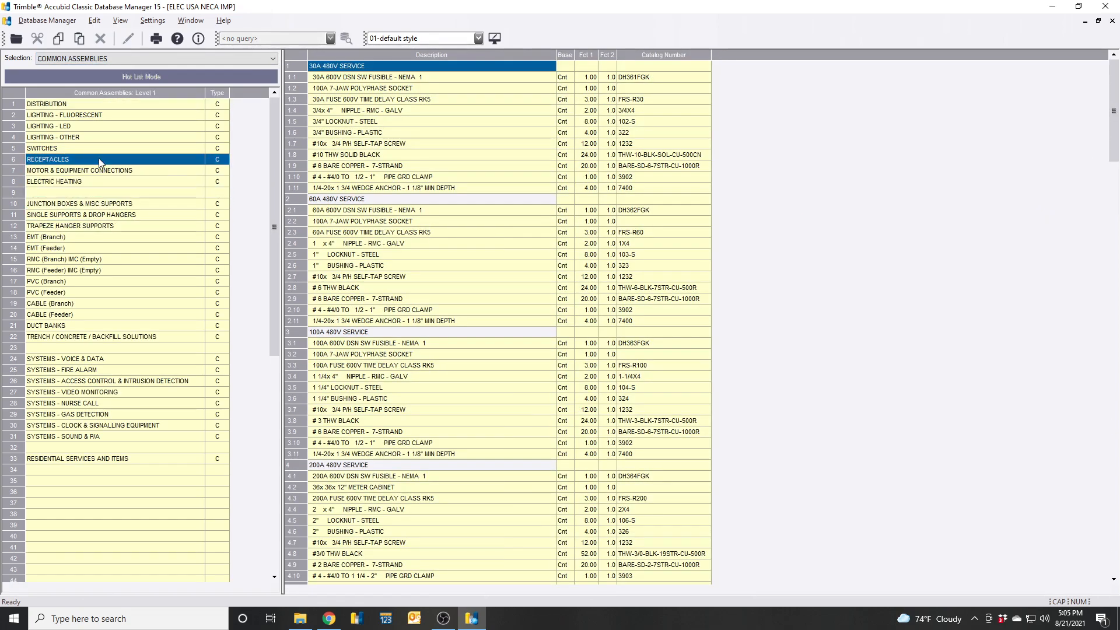
pyautogui.doubleClick(48, 159)
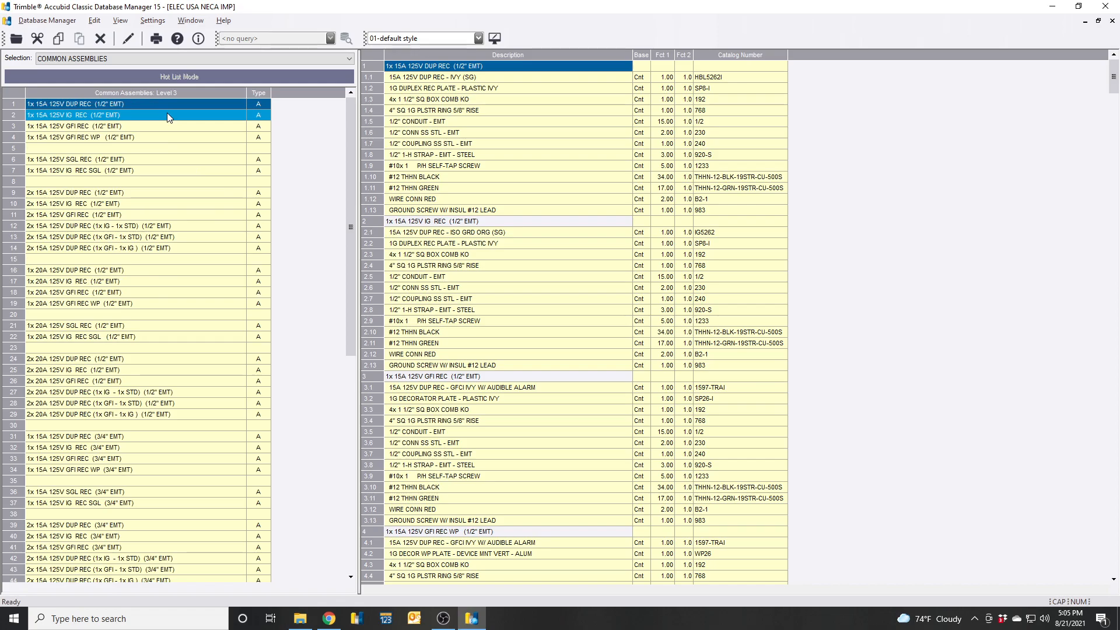
pyautogui.click(157, 248)
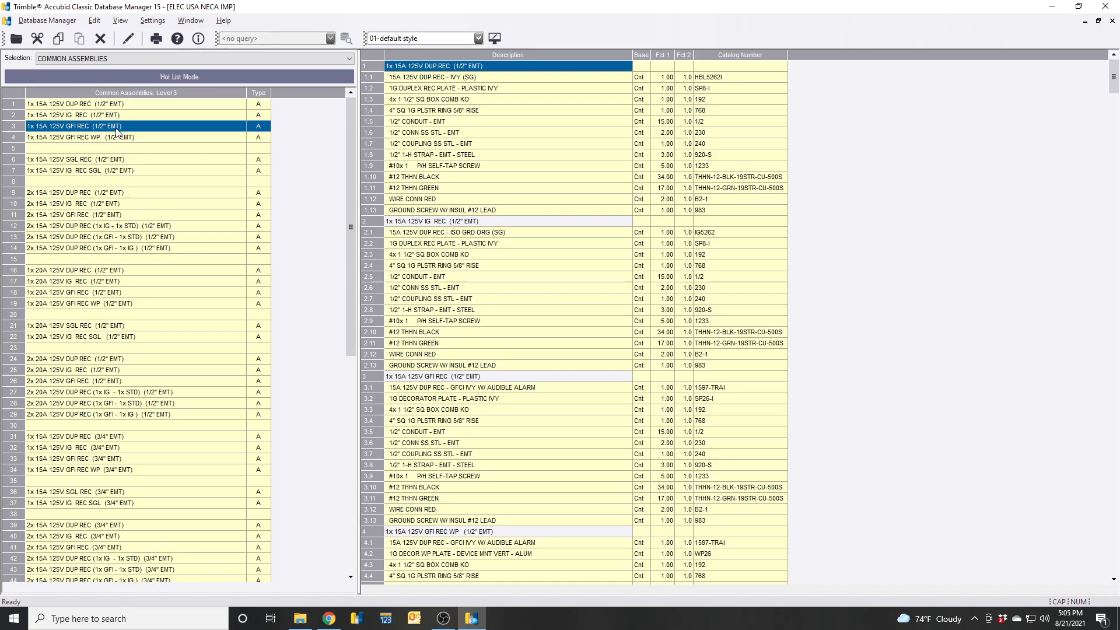
# Copy the GFI receptacle assembly into row 61 and open the copy in Modify.
pyautogui.click(93, 20)
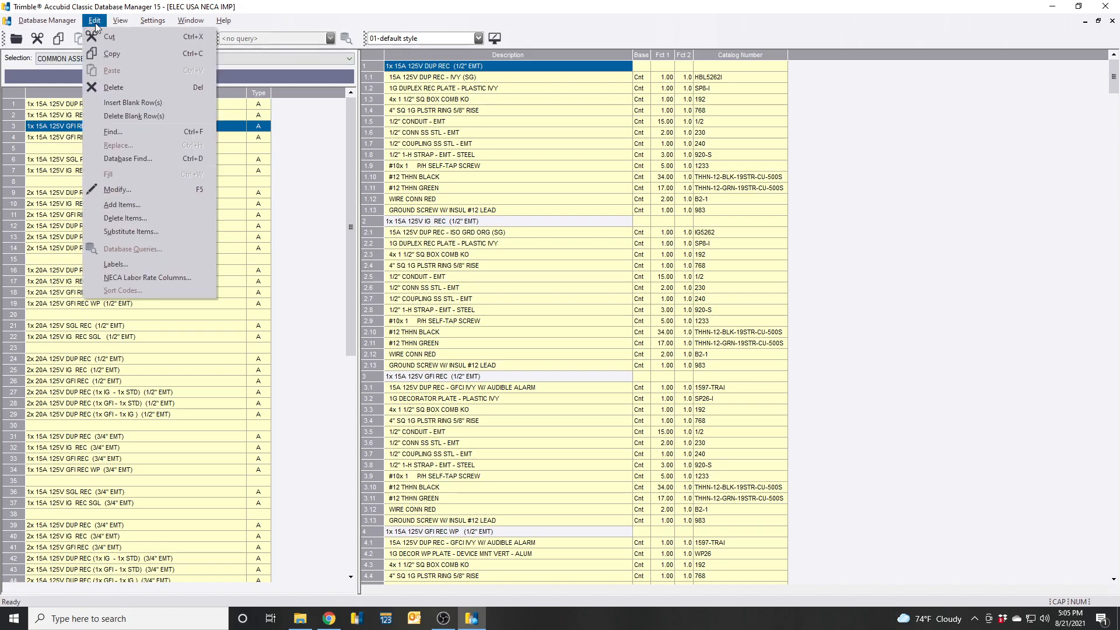
pyautogui.moveTo(112, 54)
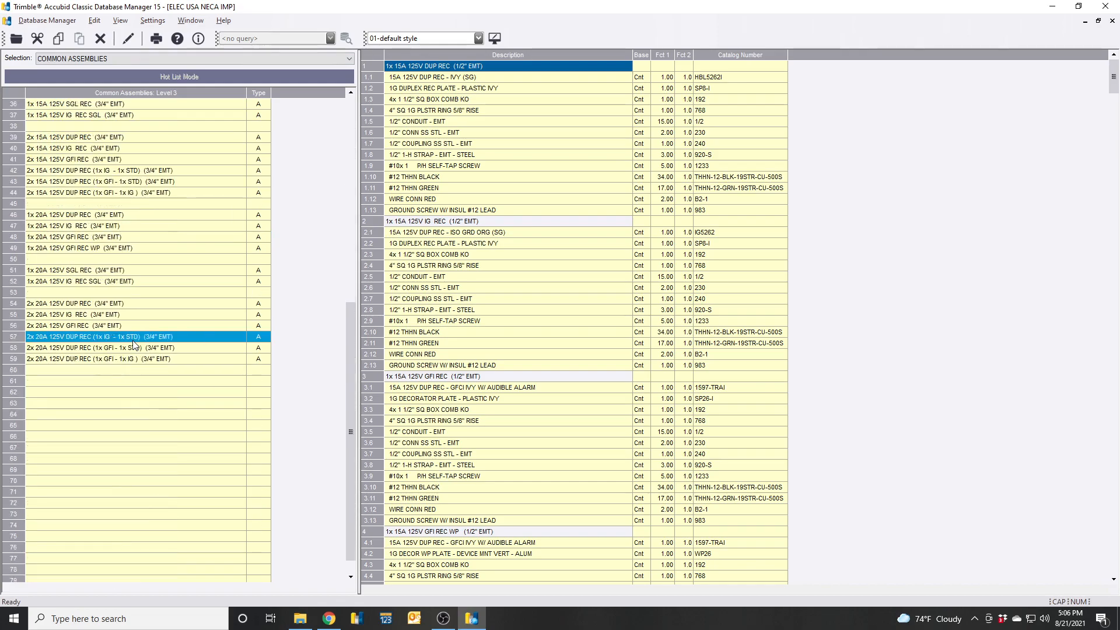
pyautogui.moveTo(121, 379)
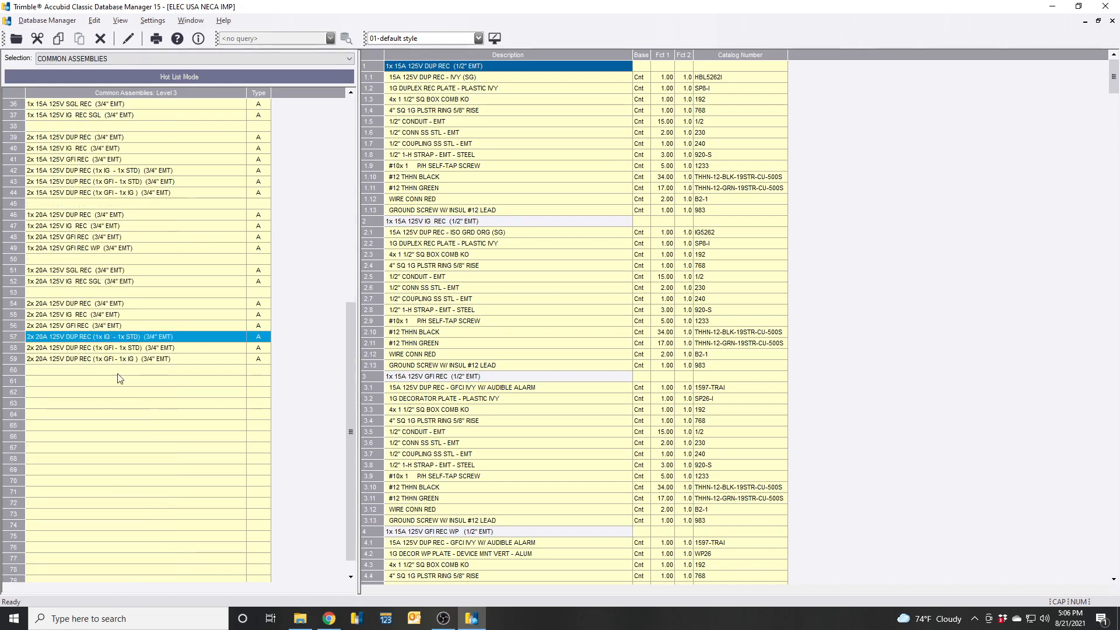
pyautogui.click(118, 380)
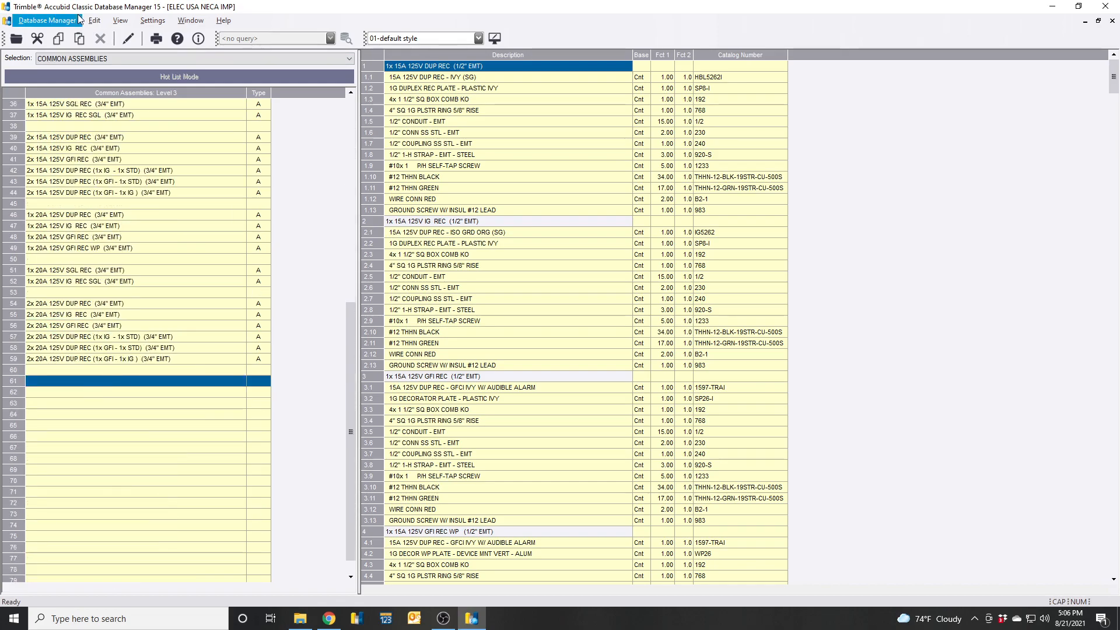
pyautogui.moveTo(113, 73)
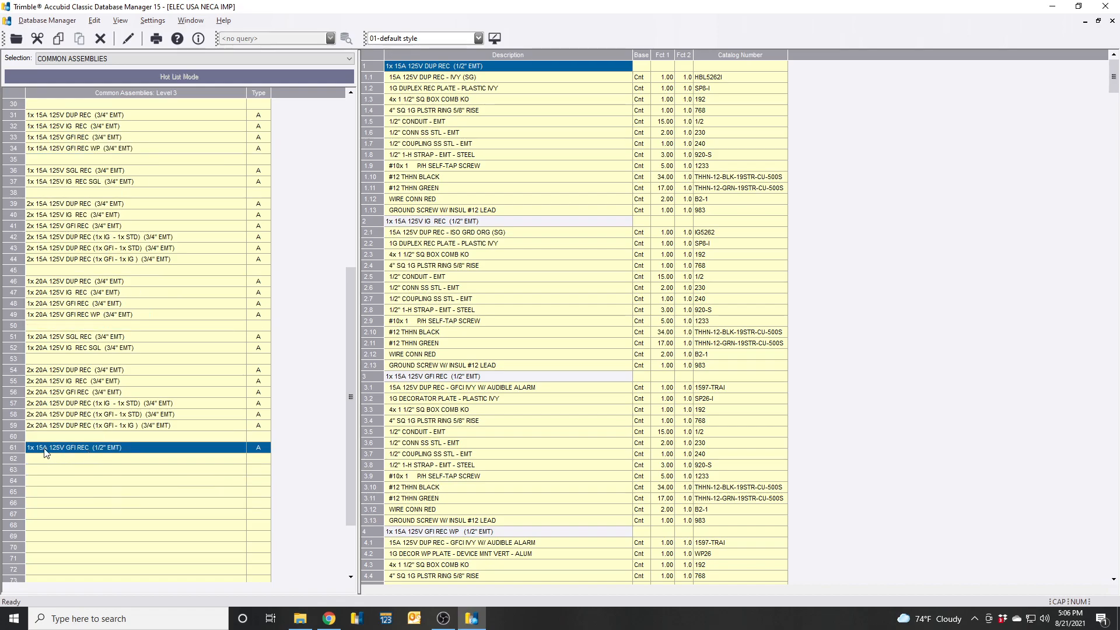
pyautogui.click(107, 115)
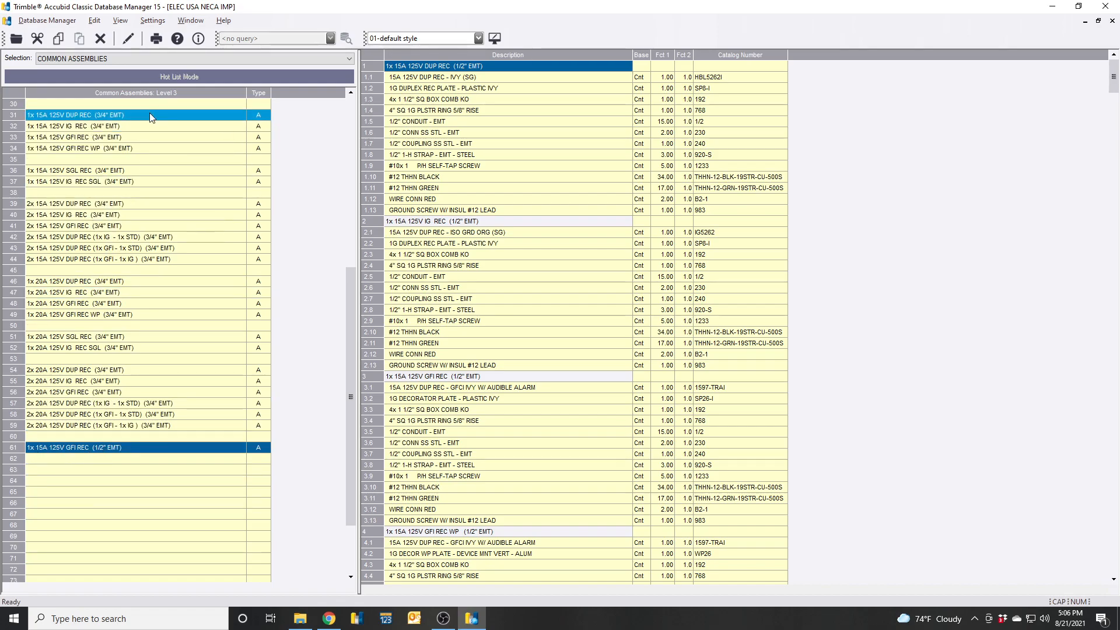
pyautogui.click(128, 38)
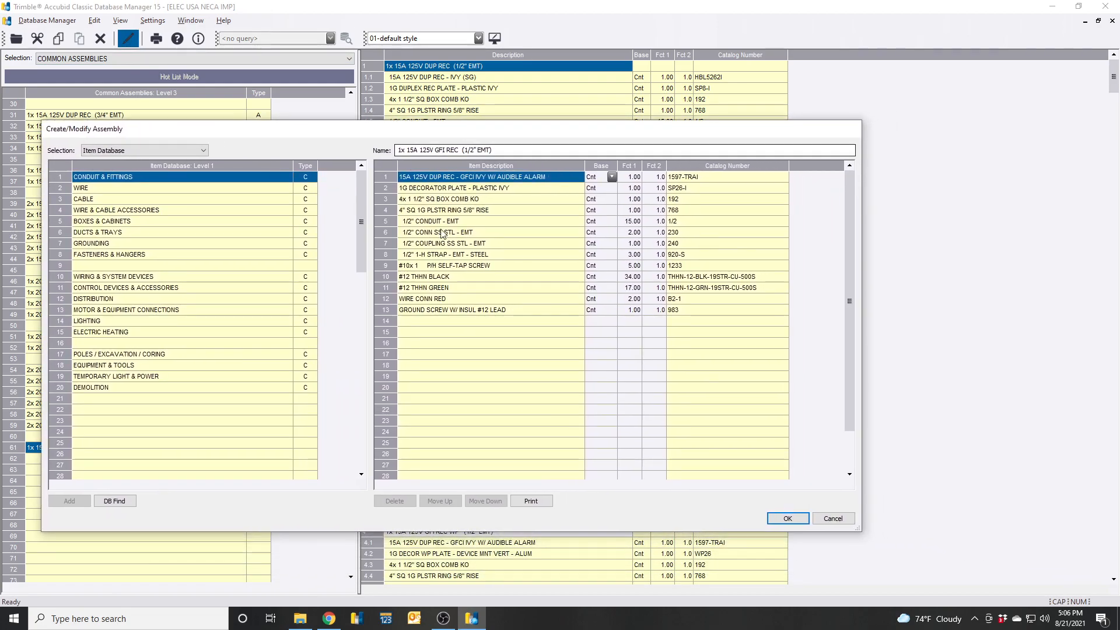
# Change the assembly name to 1x 20A 125V TVSS REC (1/2" EMT) and select the GFCI component.
pyautogui.click(468, 287)
pyautogui.write('20')
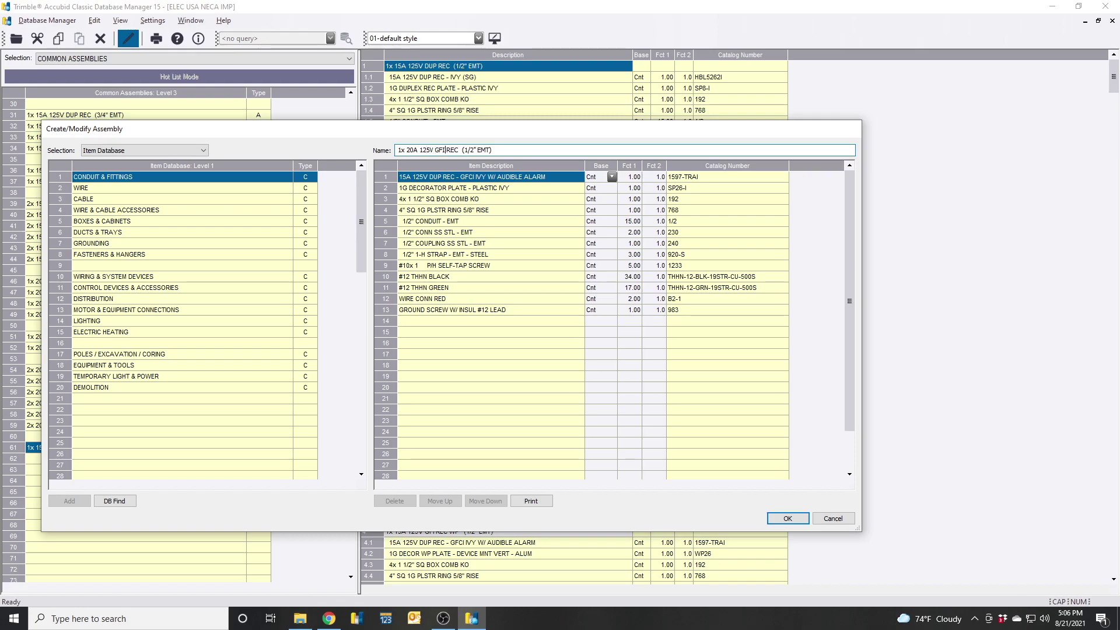
pyautogui.write('TVSS')
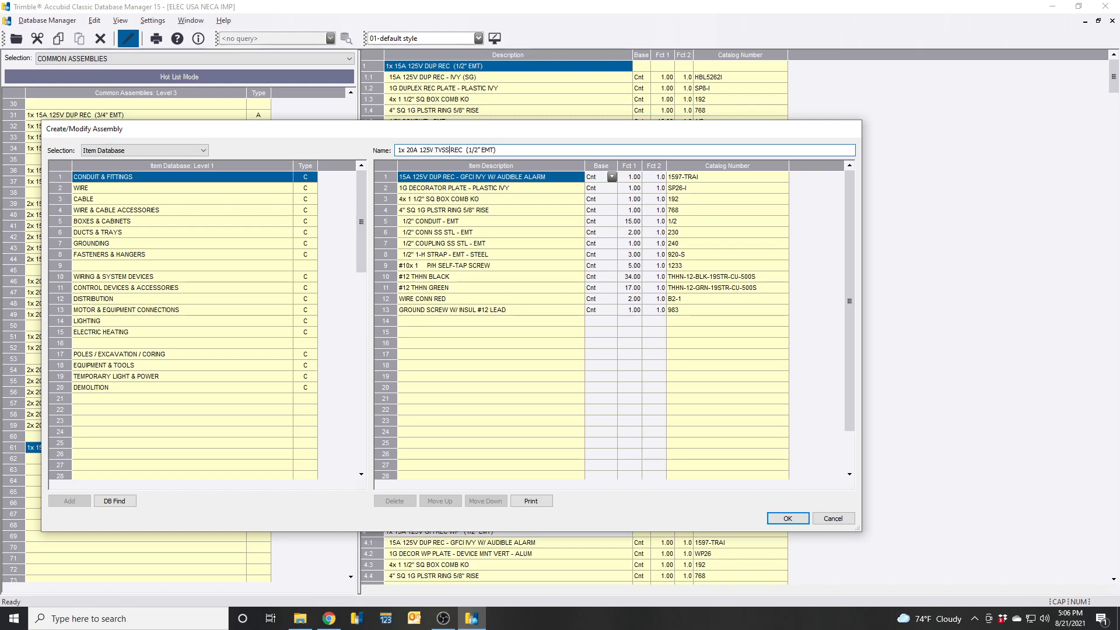
pyautogui.click(465, 198)
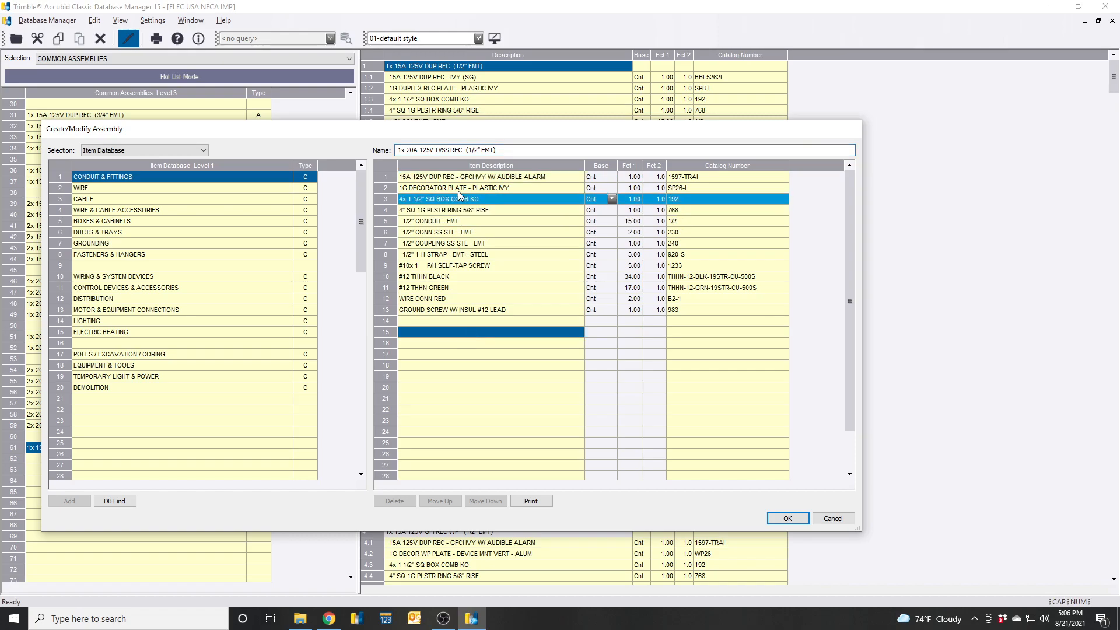
pyautogui.click(157, 315)
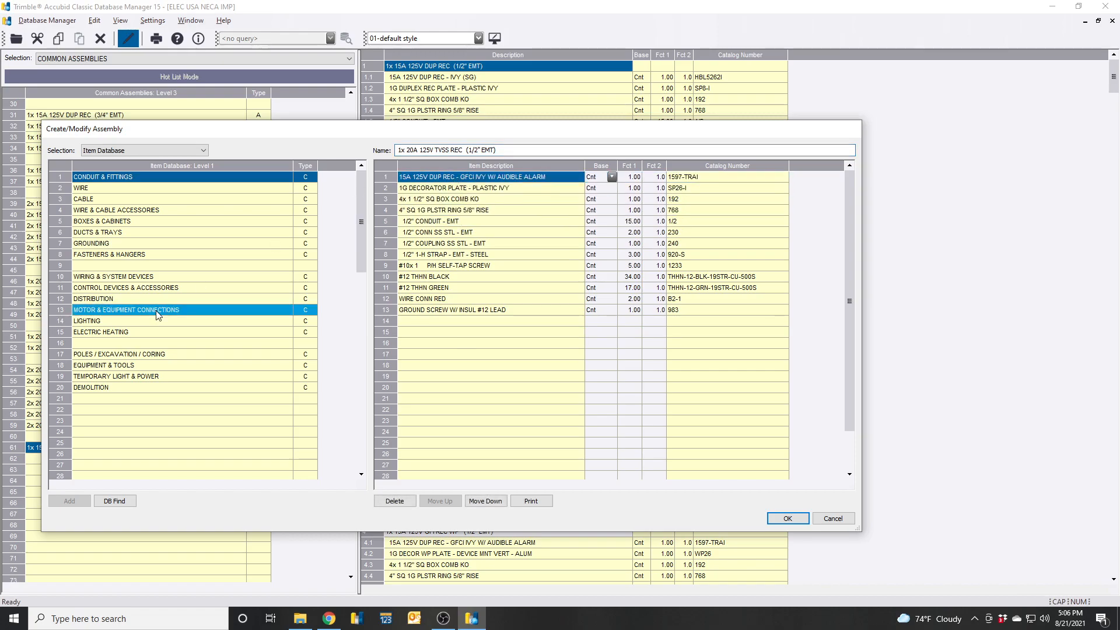
# Add the 20A 125V TVSS DUP REC item, delete the GFCI receptacle, and save the assembly.
pyautogui.click(99, 232)
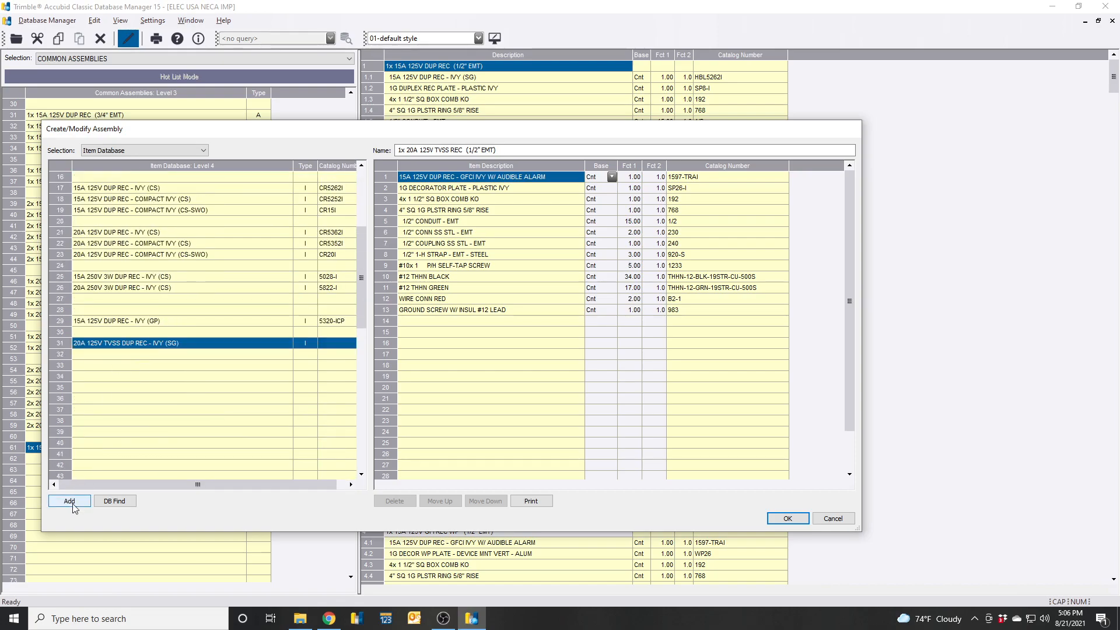
pyautogui.moveTo(176, 343)
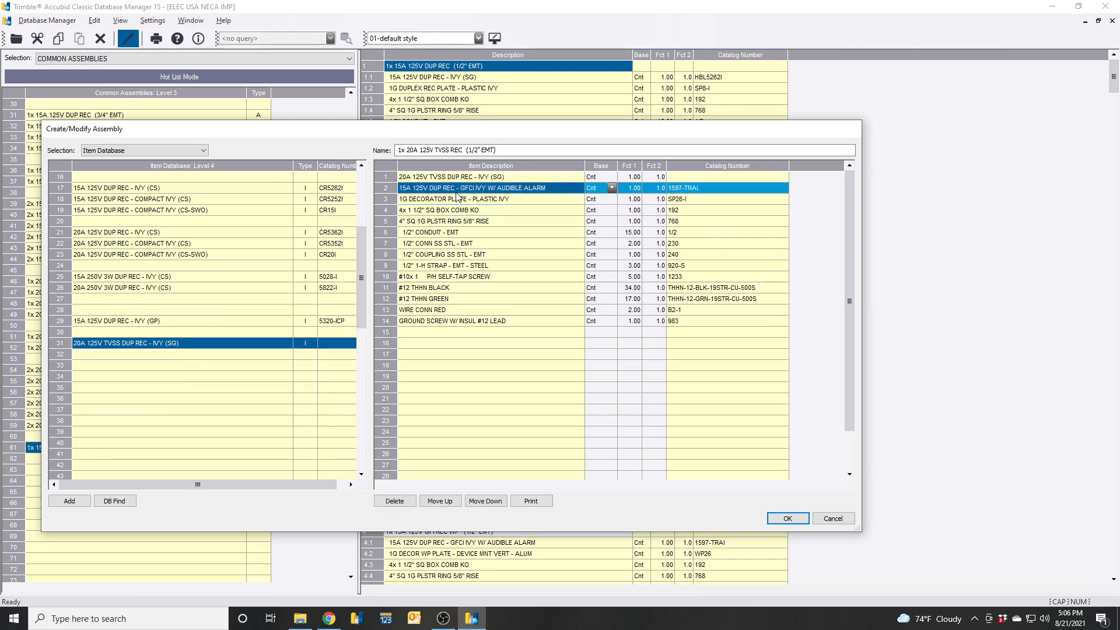
pyautogui.click(395, 500)
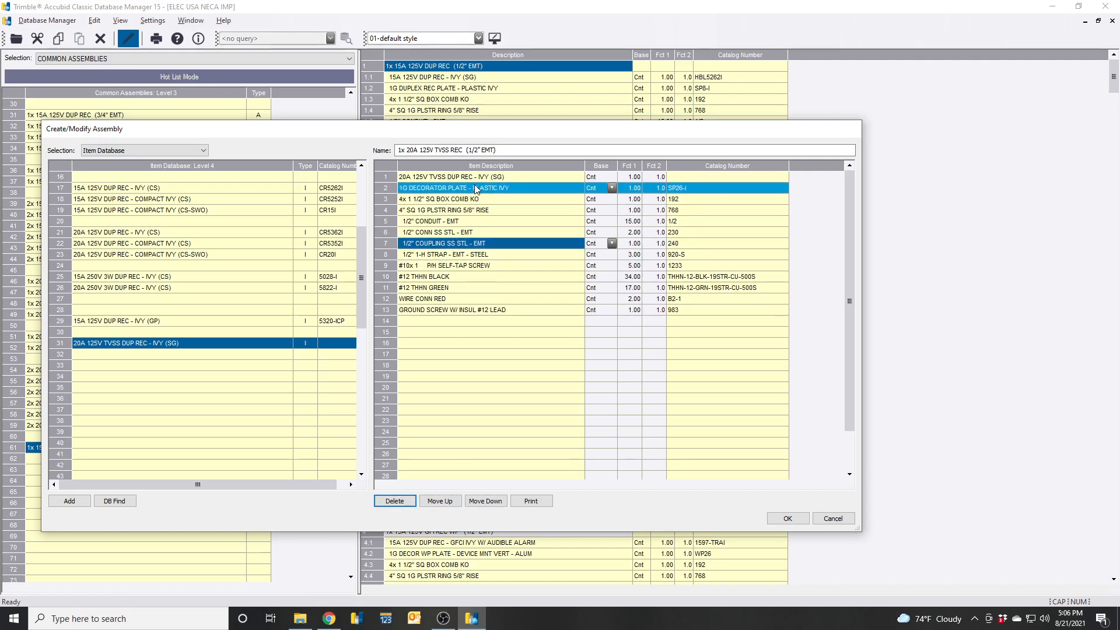
pyautogui.click(465, 265)
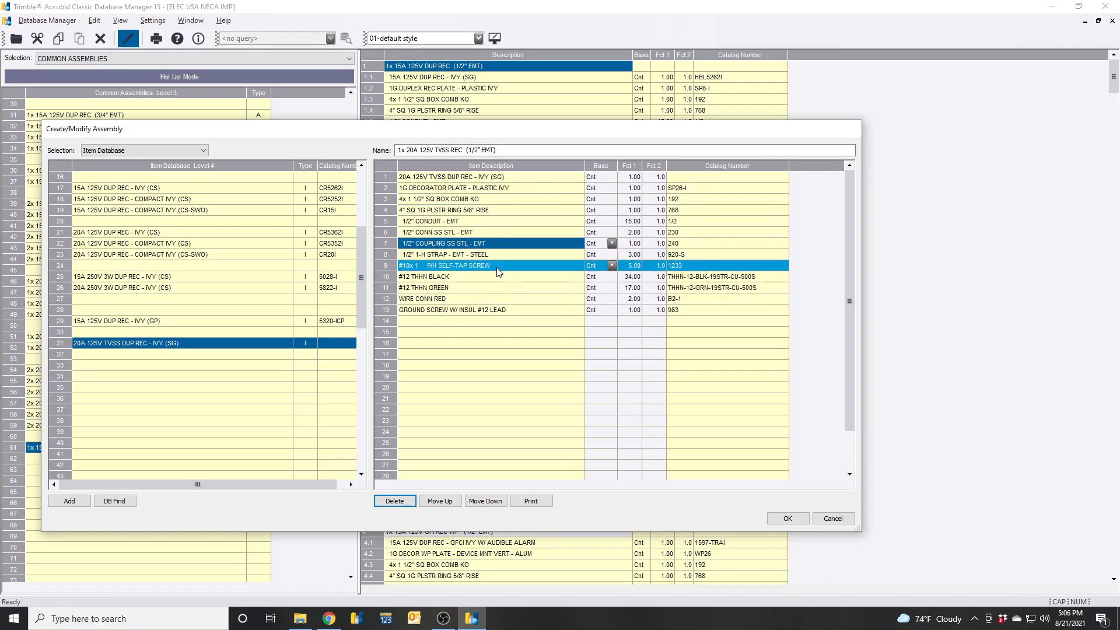
pyautogui.click(464, 287)
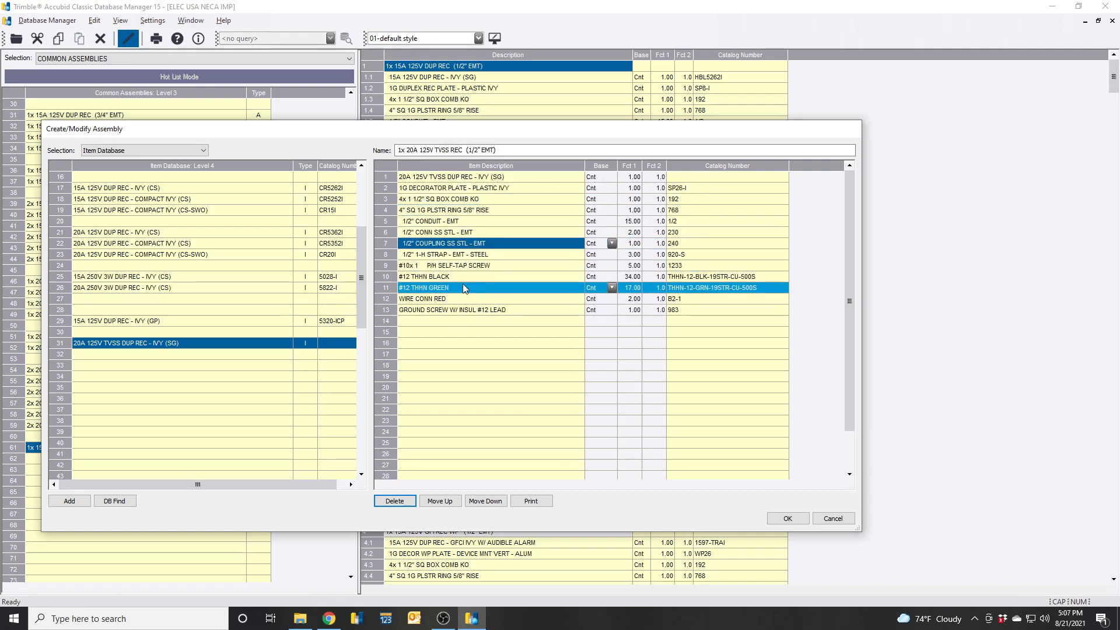
pyautogui.click(786, 519)
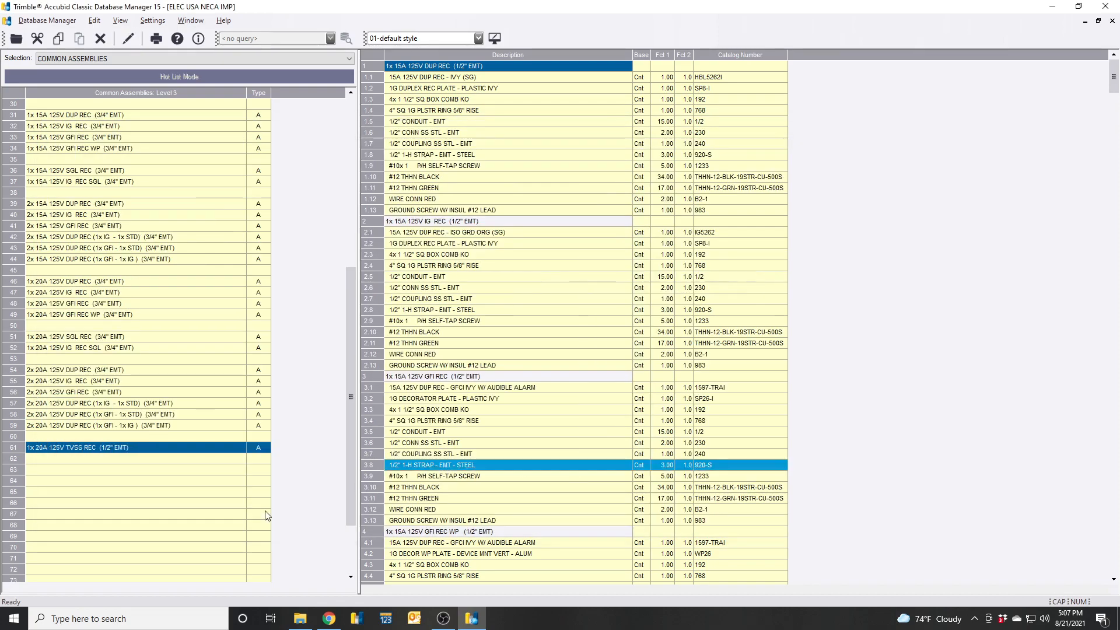
pyautogui.click(143, 503)
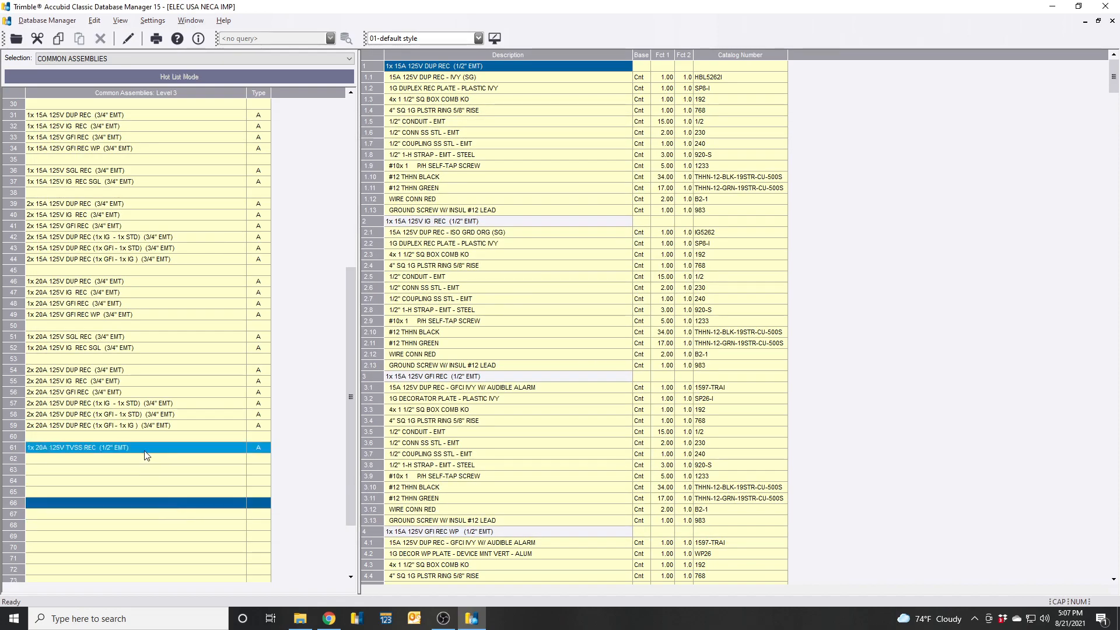